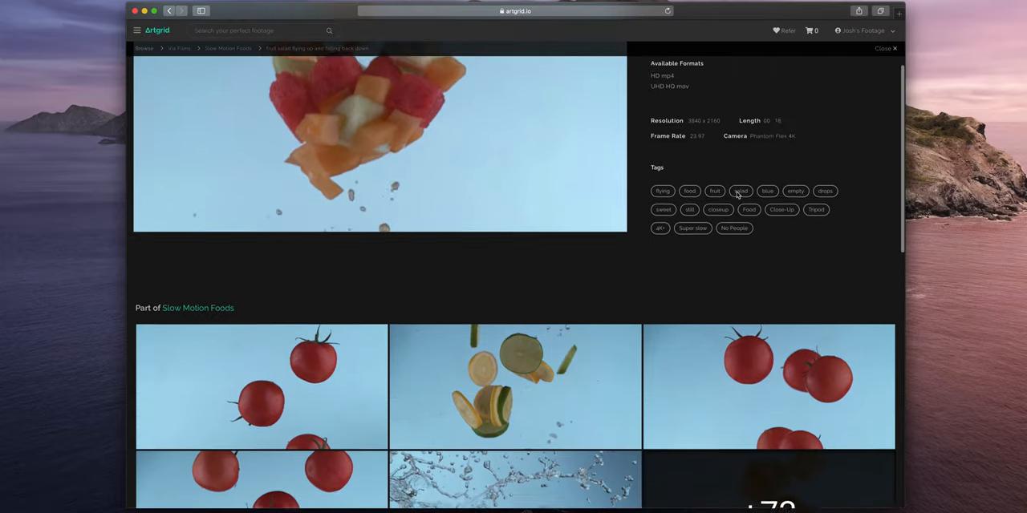
Scroll through the Artgrid results for orange powder explosion clips on black backgrounds
scroll(down, 3)
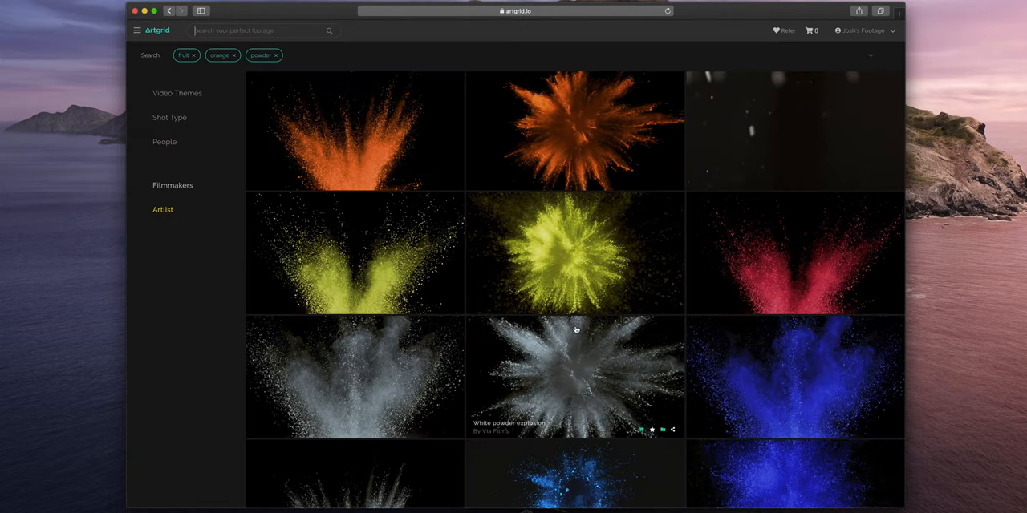
mouse_move(165, 46)
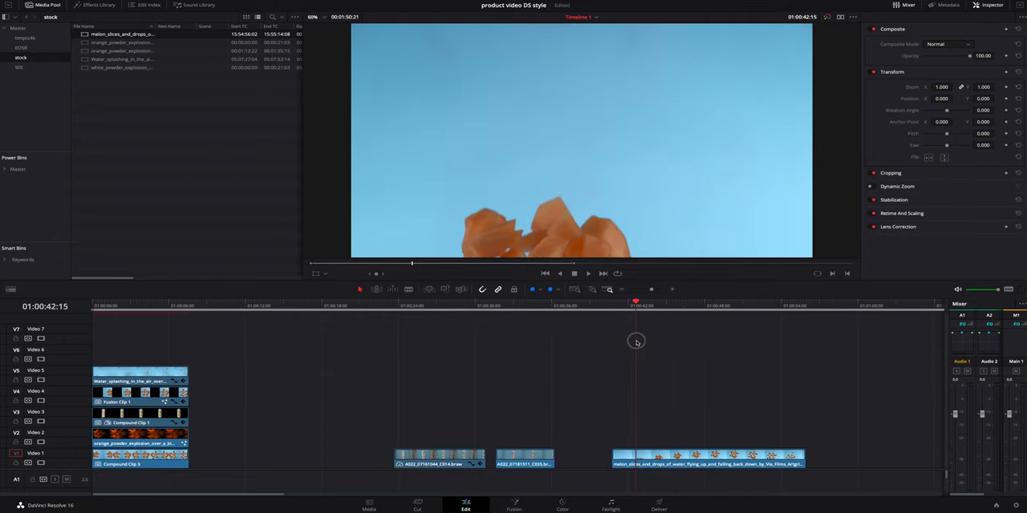
Set the melon slices clip's Rotation Angle to 90 in the Inspector
click(706, 458)
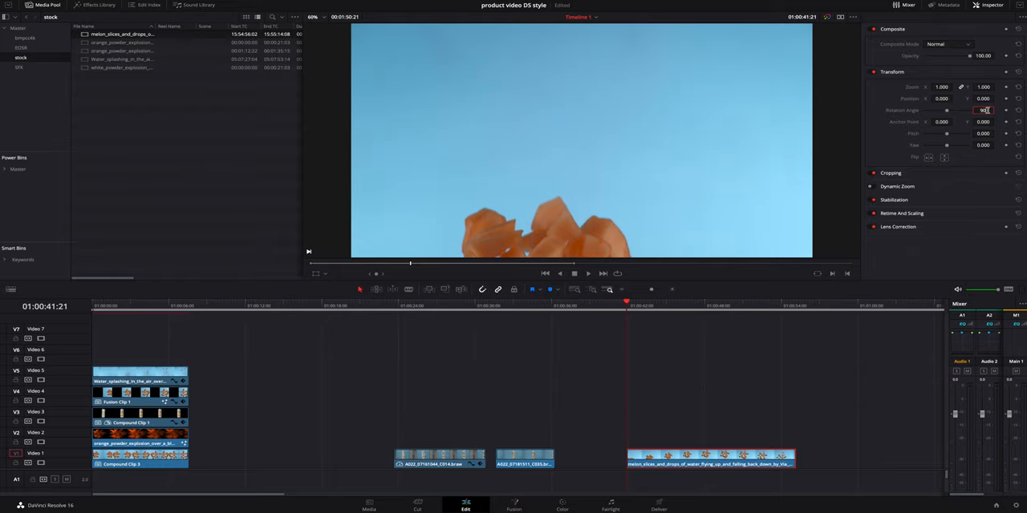
text(90)
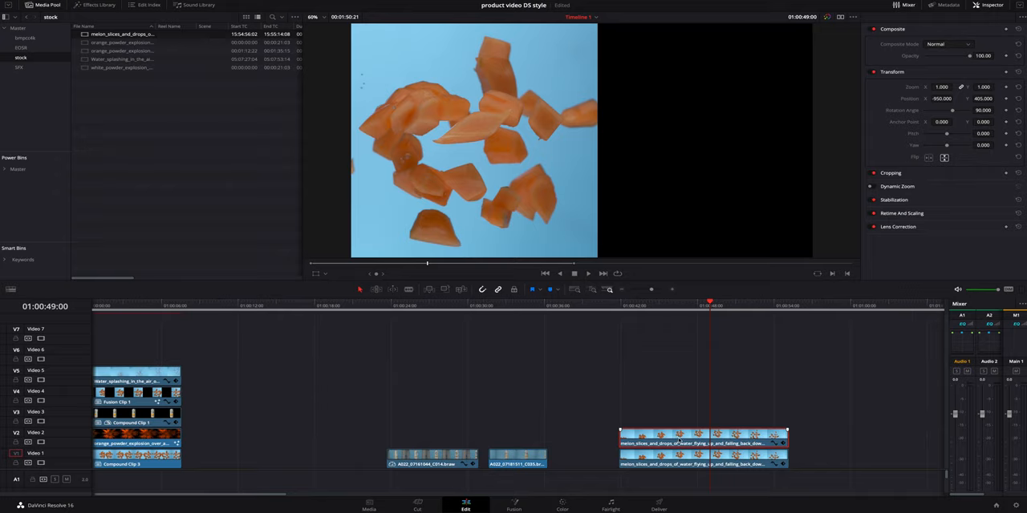
Duplicate the melon clip onto Video 2 and flip it to mirror the lower copy
right_click(702, 444)
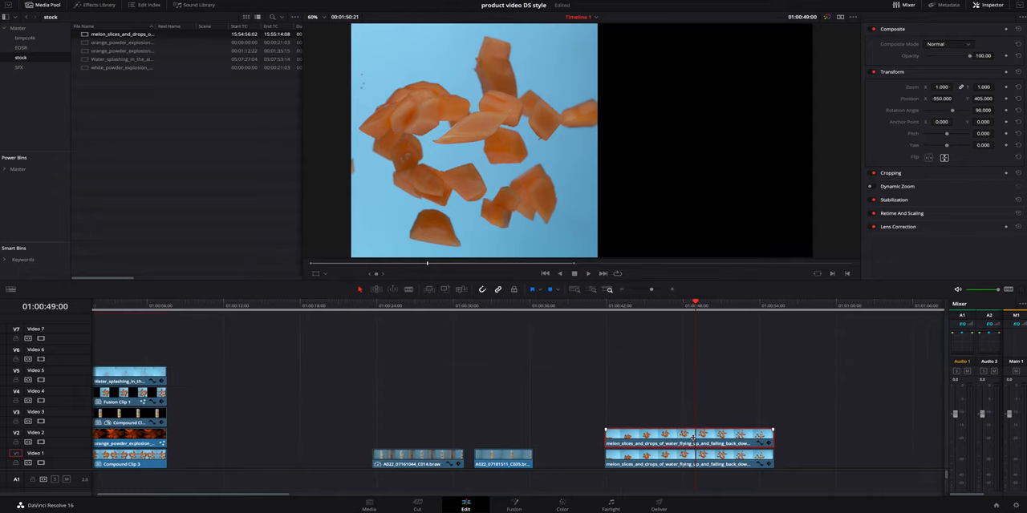
drag(943, 98, 955, 97)
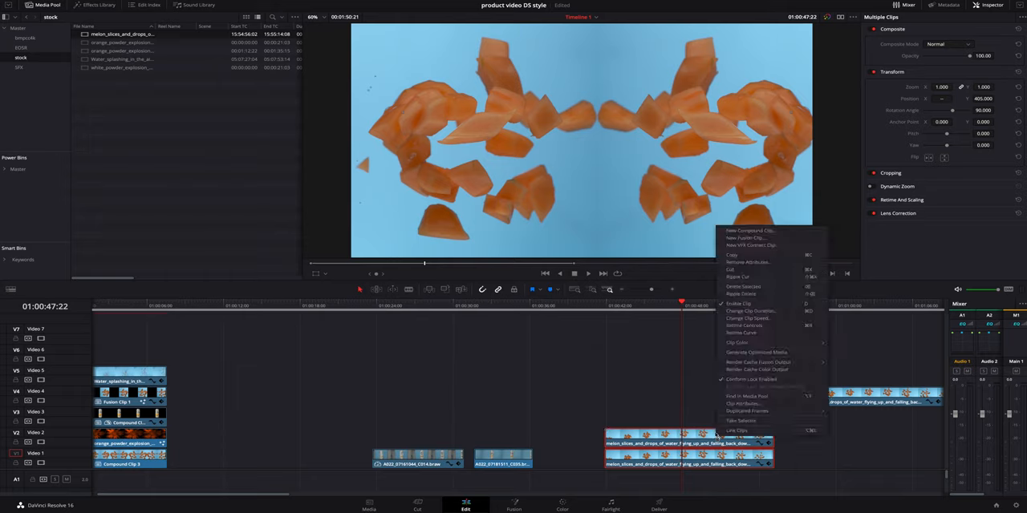
Combine both selected melon clips into a new compound clip named mango
click(750, 231)
text(ma)
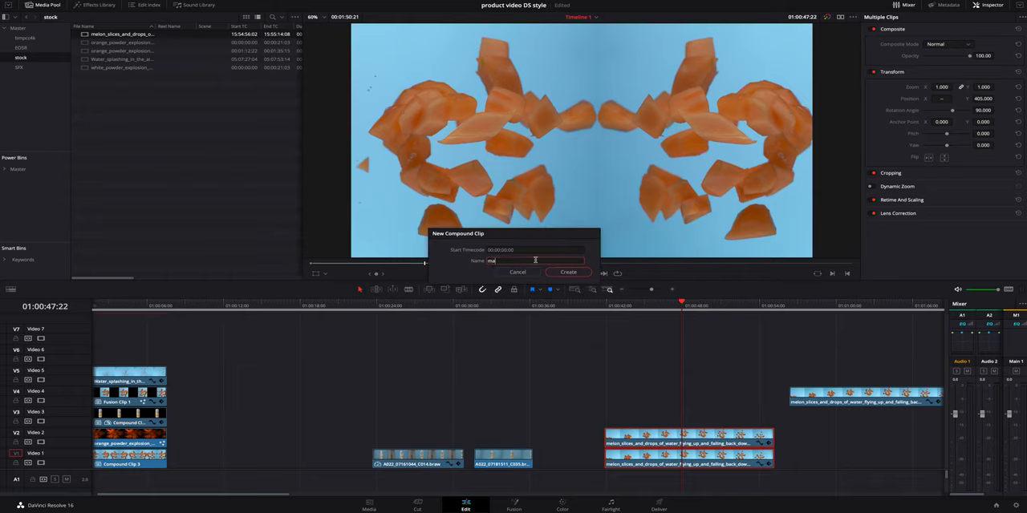
click(568, 272)
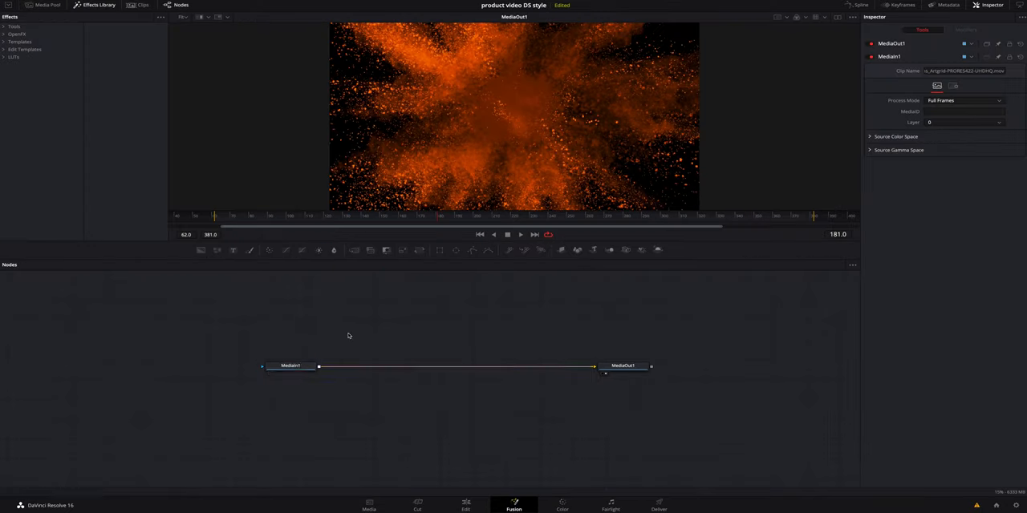
Add a Delta Keyer after MediaIn1, sample the black background, and return to Edit
click(290, 366)
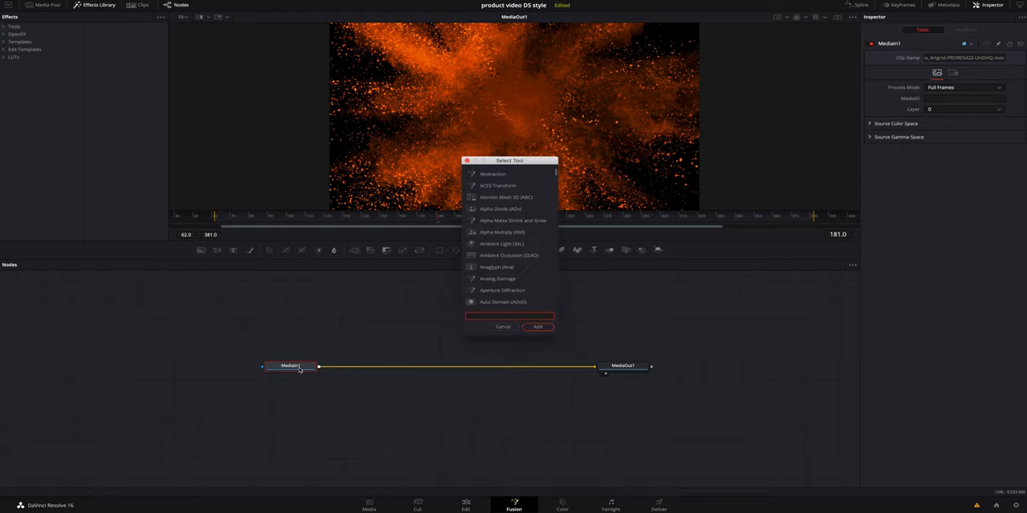
text(key)
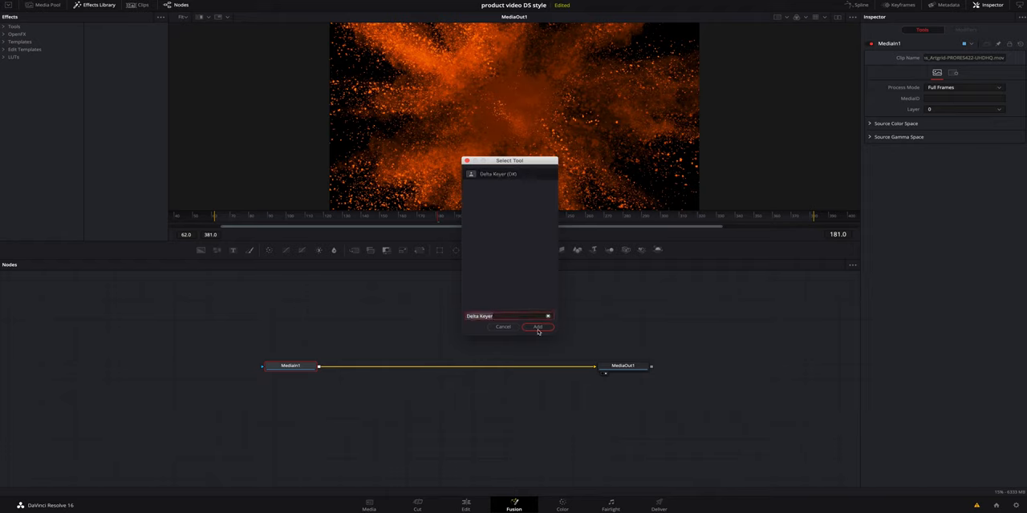
click(537, 327)
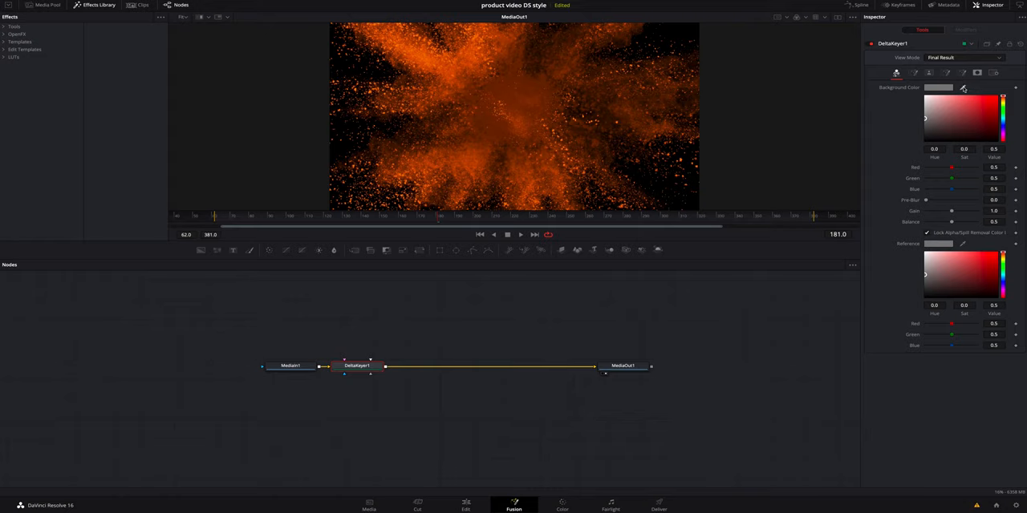
click(964, 88)
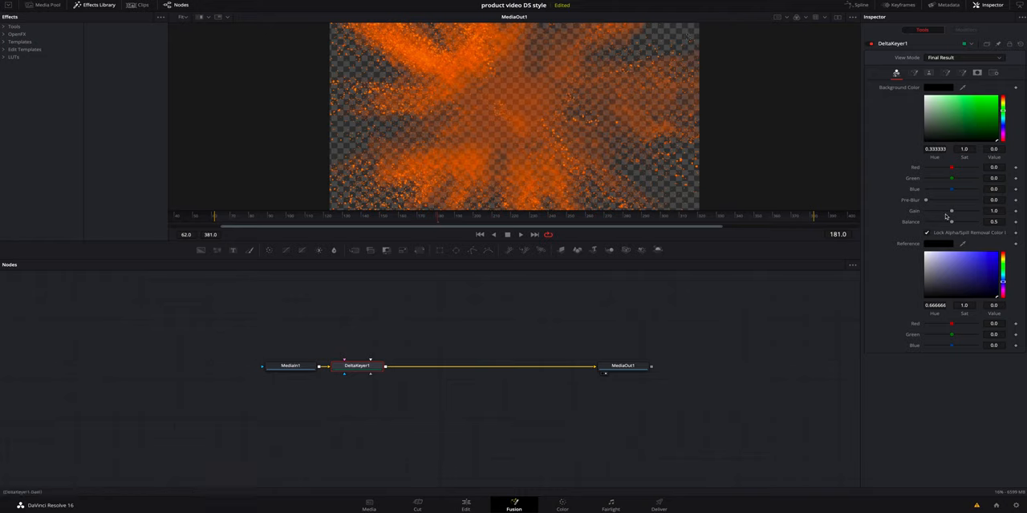
mouse_move(477, 481)
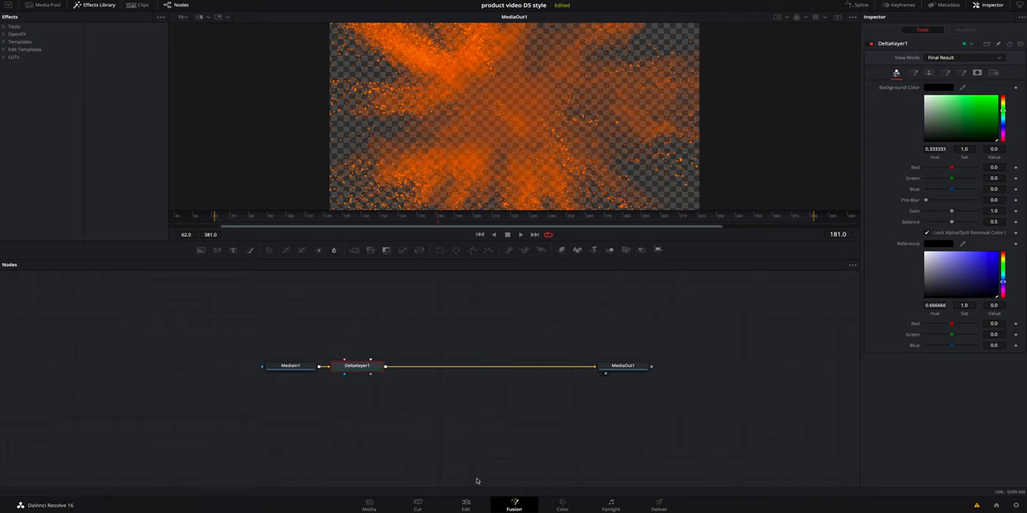
click(465, 505)
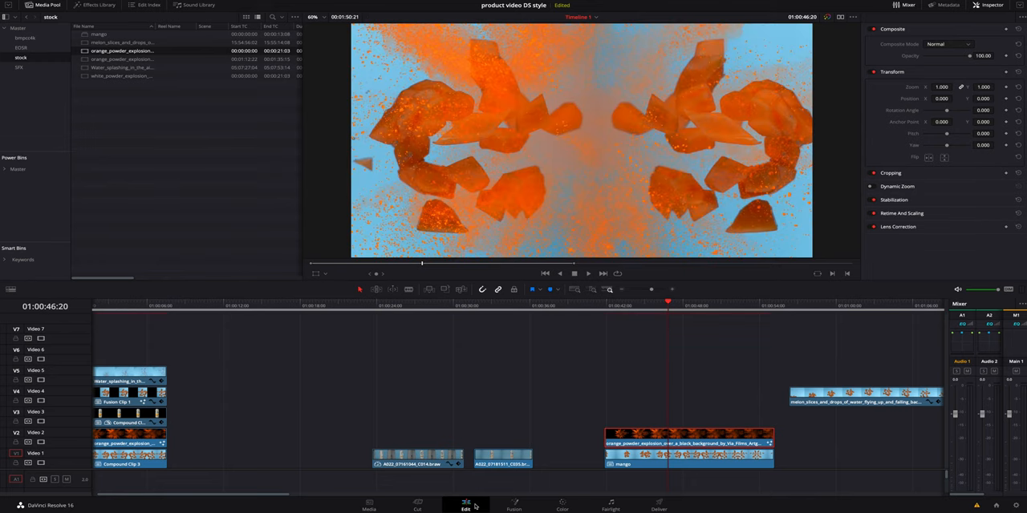
click(610, 306)
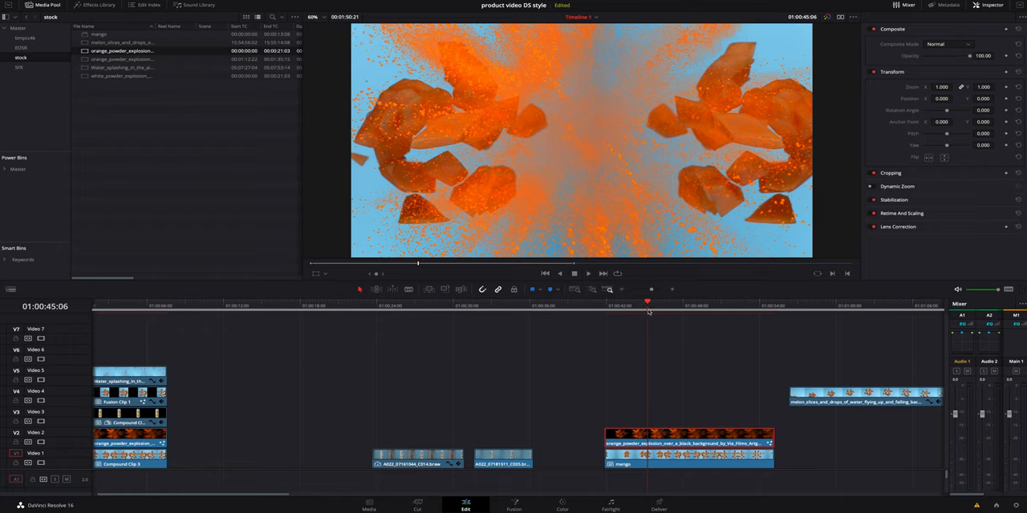
click(655, 303)
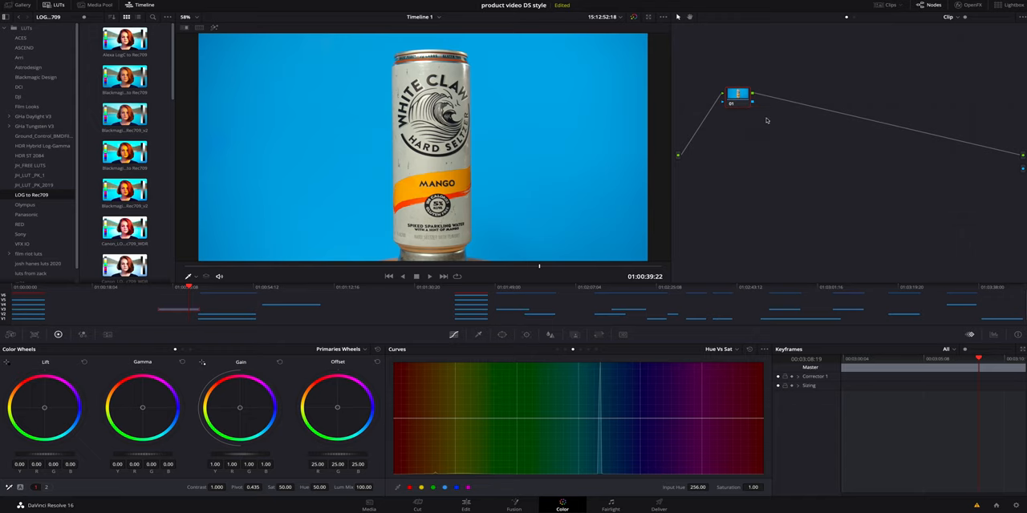
Add an alpha output to the node graph and toggle the qualifier matte highlight
right_click(766, 121)
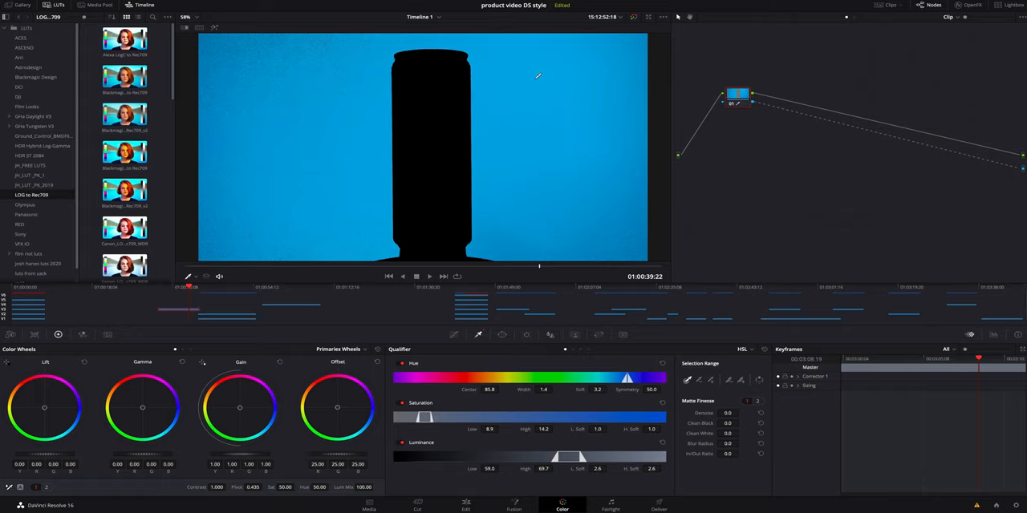
mouse_move(614, 232)
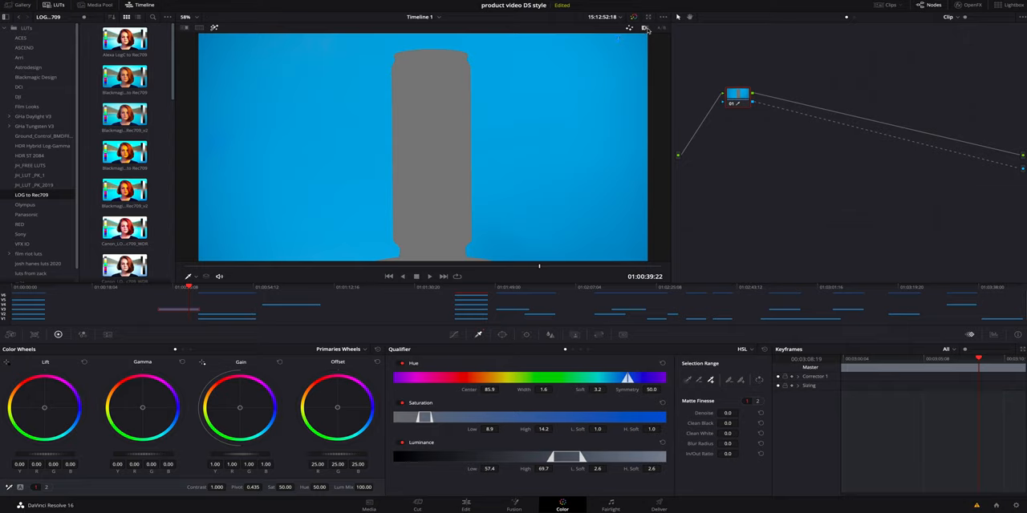
click(645, 27)
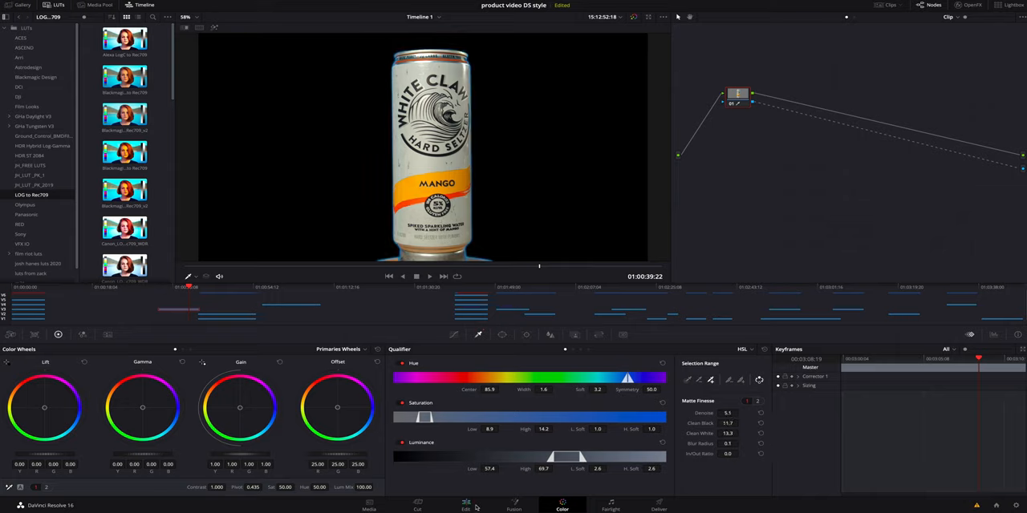
Return to the Edit page and move the playhead to where the can overlaps the explosion
click(465, 504)
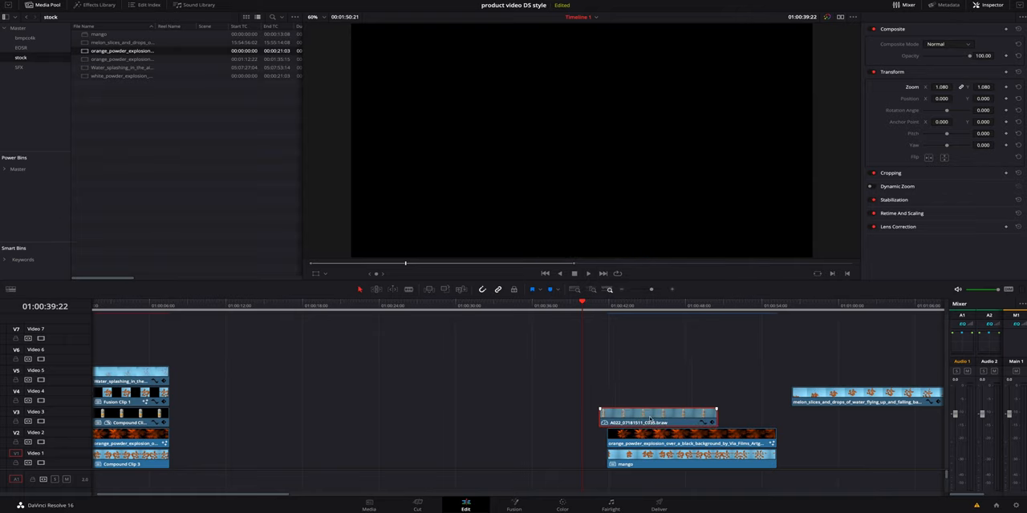
click(651, 306)
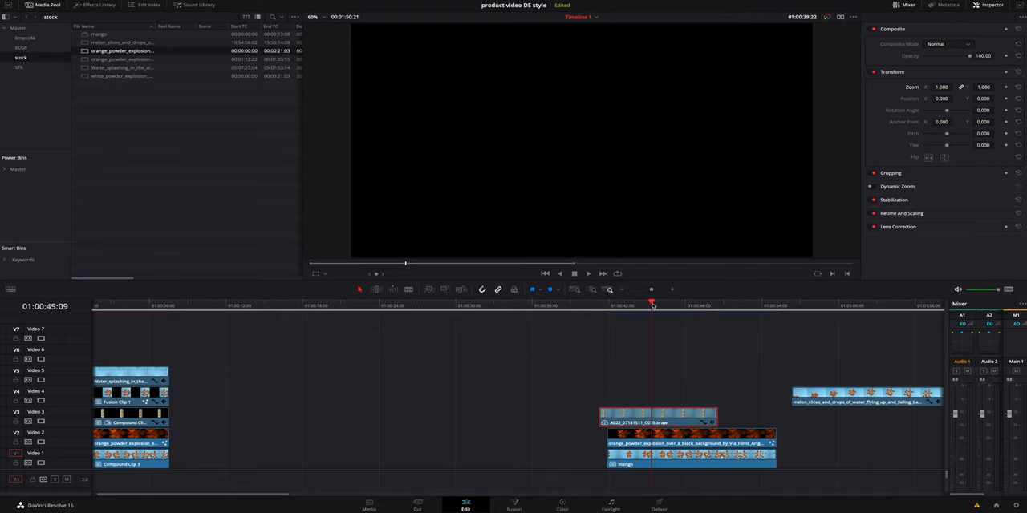